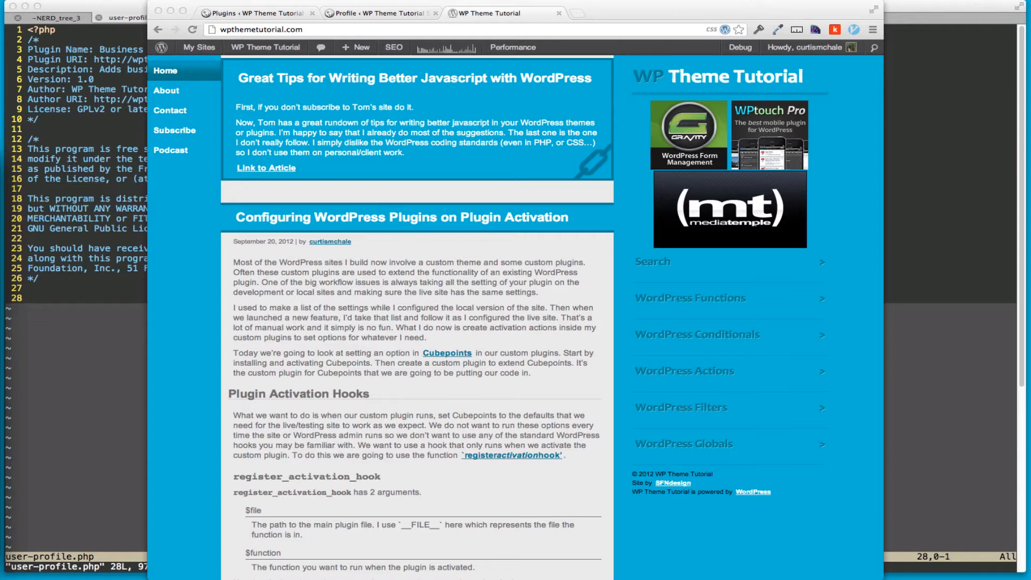
{"action": "mouse_move", "coordinate": [171, 295]}
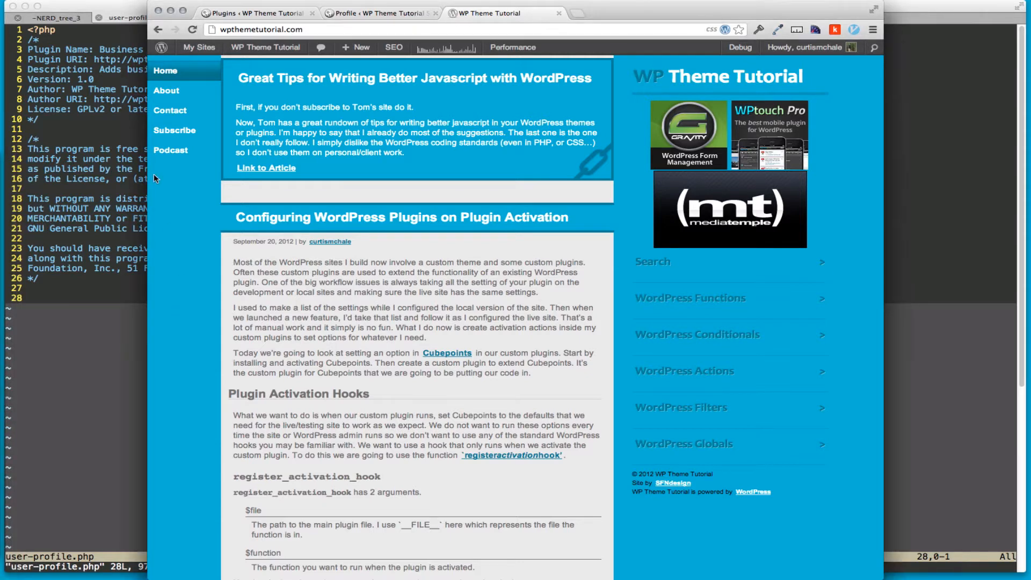
{"action": "mouse_move", "coordinate": [171, 150]}
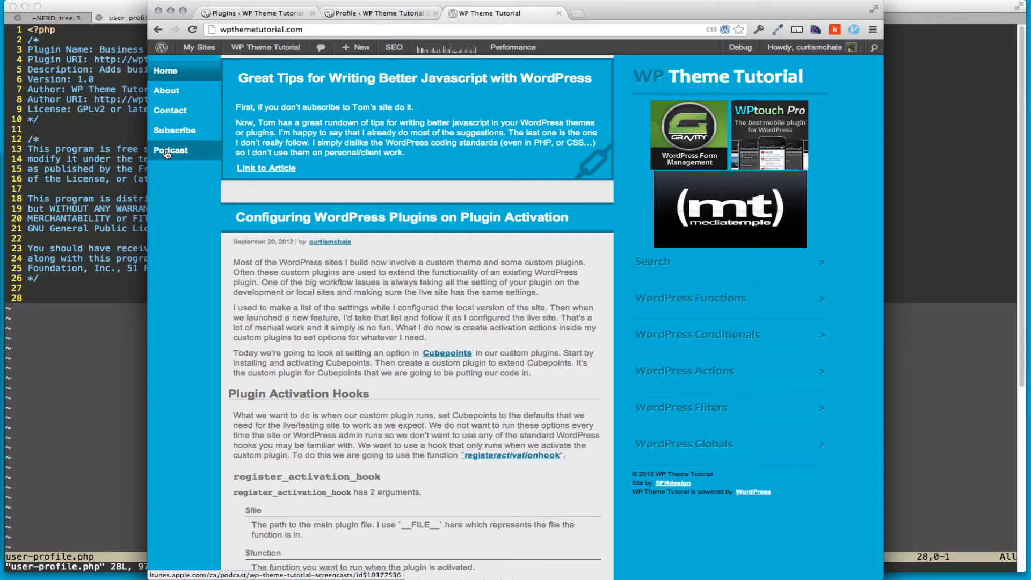
{"action": "mouse_move", "coordinate": [826, 307]}
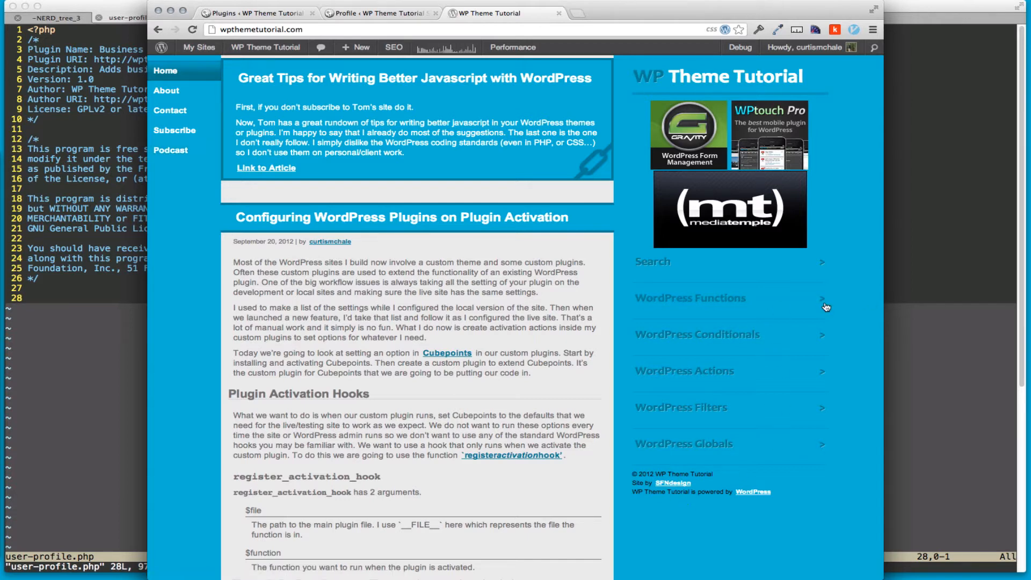
Browse the profile page, including the public display name choices, before the plugin is active.
{"action": "left_click", "coordinate": [691, 297]}
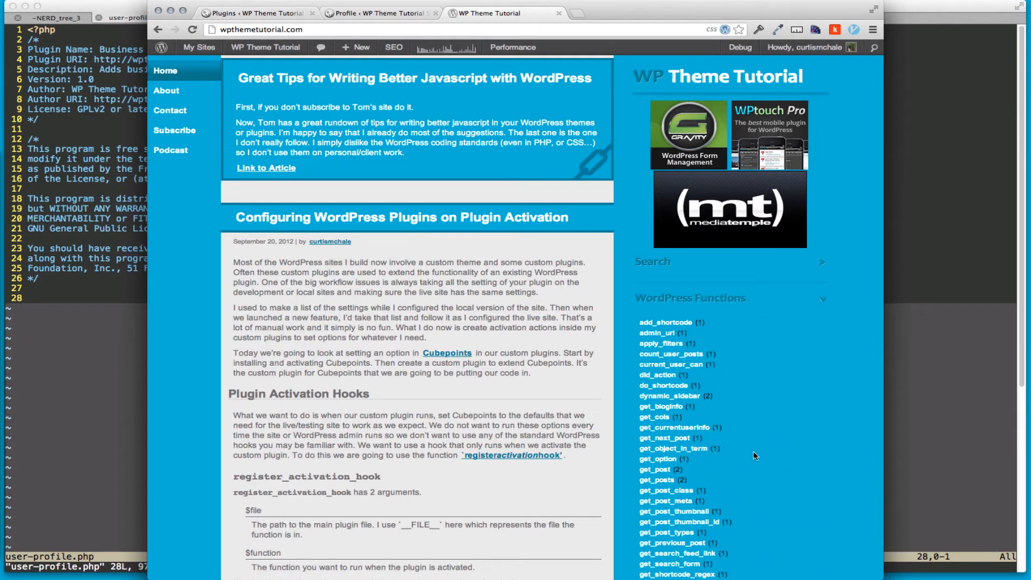
{"action": "scroll", "scroll_direction": "down", "scroll_amount": 3}
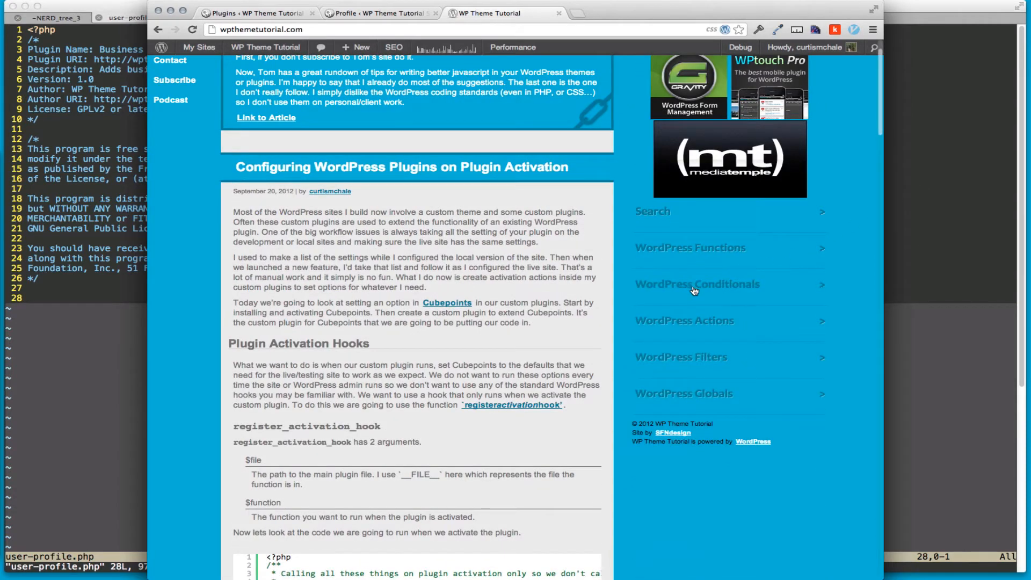
{"action": "scroll", "scroll_direction": "down", "scroll_amount": 3}
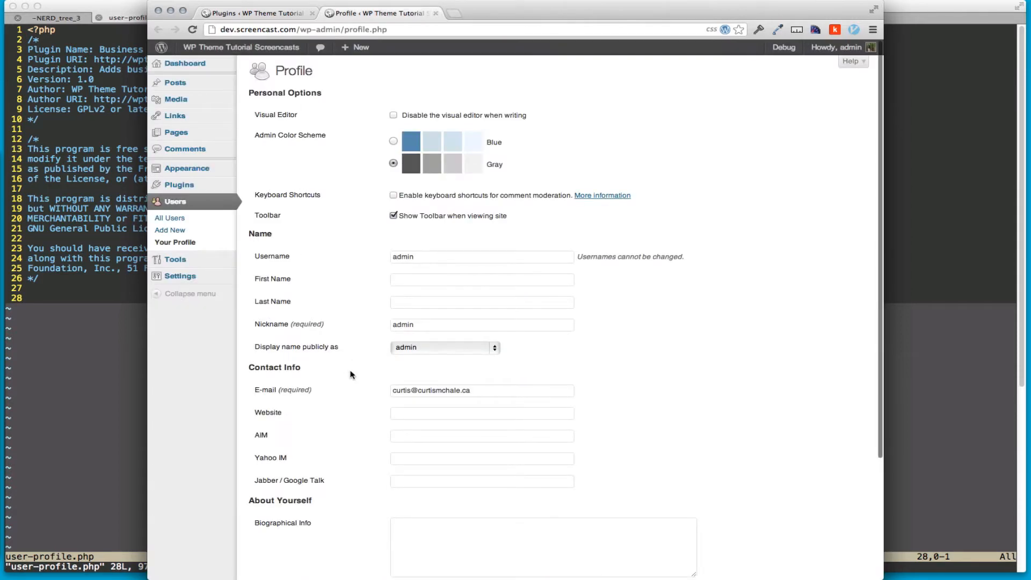
{"action": "scroll", "scroll_direction": "down", "scroll_amount": 3}
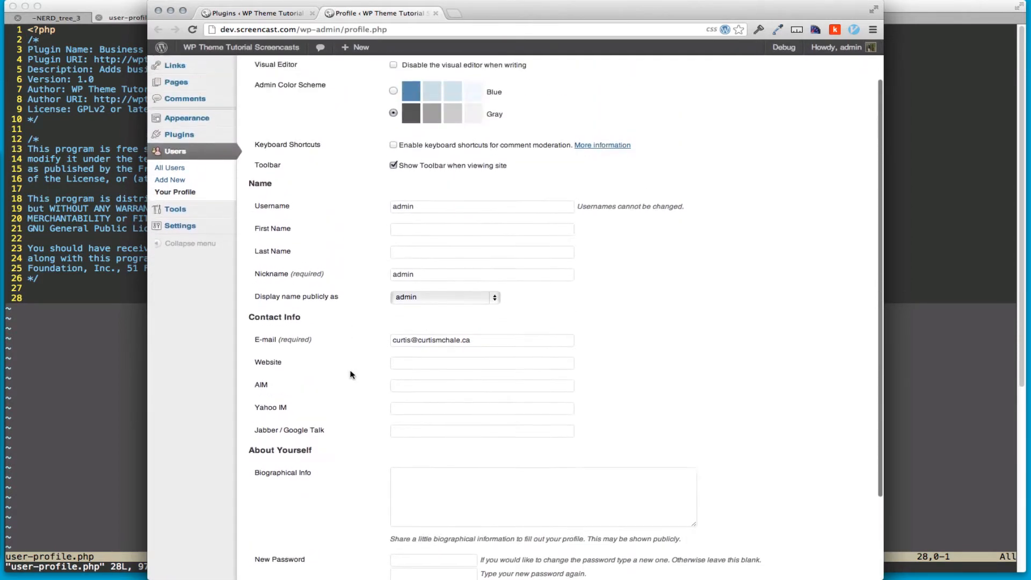
{"action": "scroll", "scroll_direction": "up", "scroll_amount": 3}
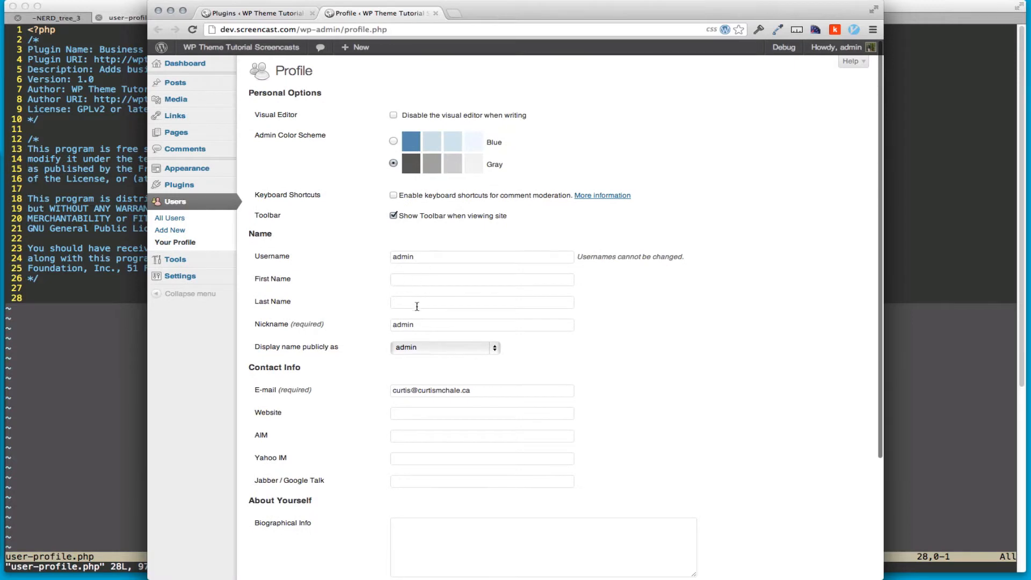
{"action": "left_click", "coordinate": [443, 347]}
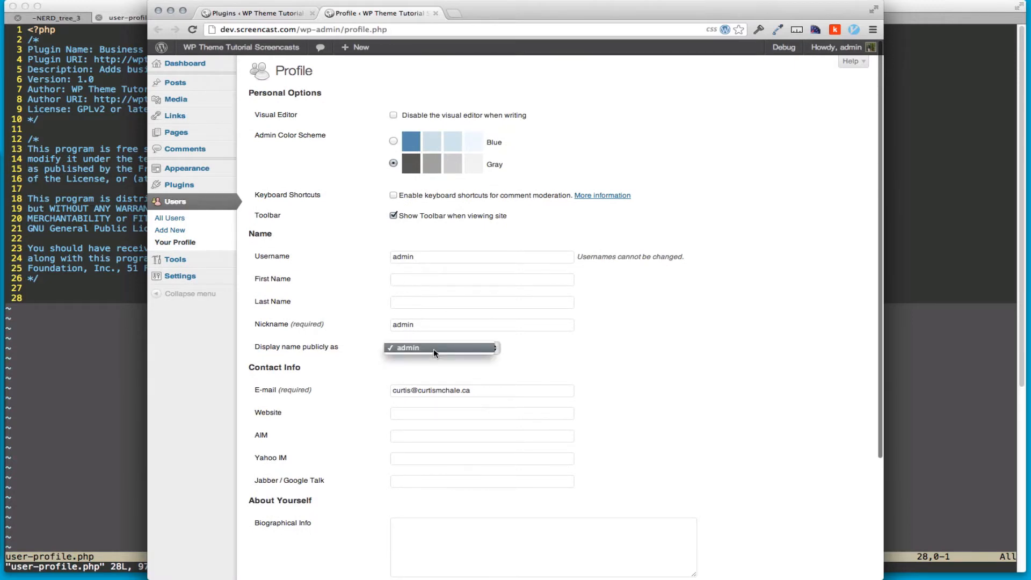
{"action": "scroll", "scroll_direction": "down", "scroll_amount": 3}
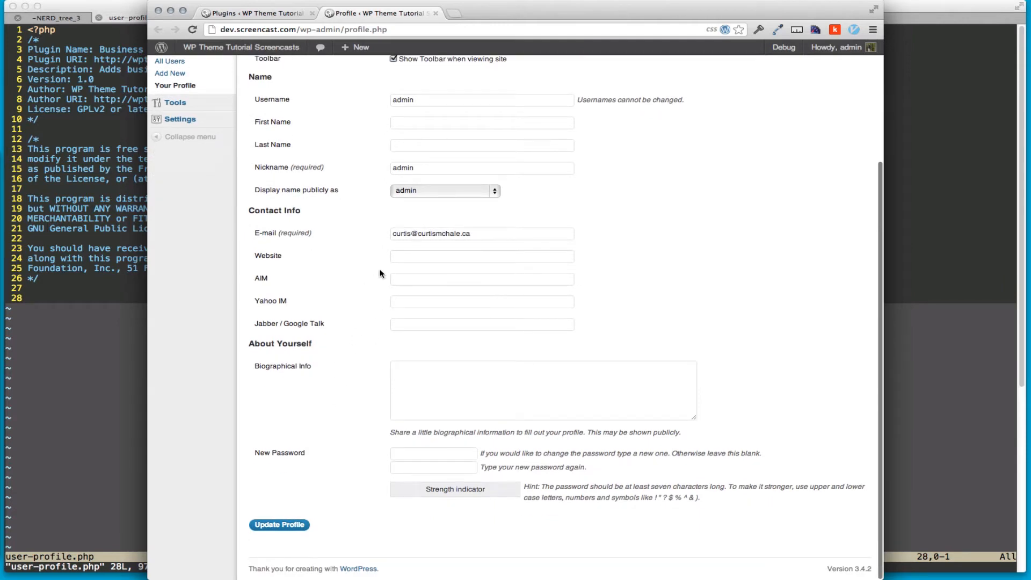
{"action": "mouse_move", "coordinate": [263, 303]}
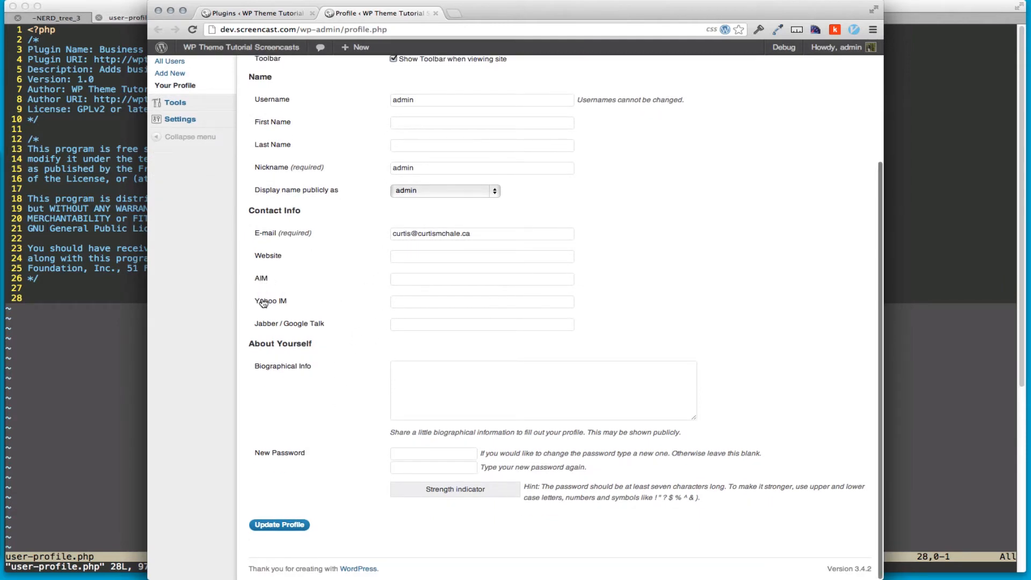
{"action": "mouse_move", "coordinate": [499, 349]}
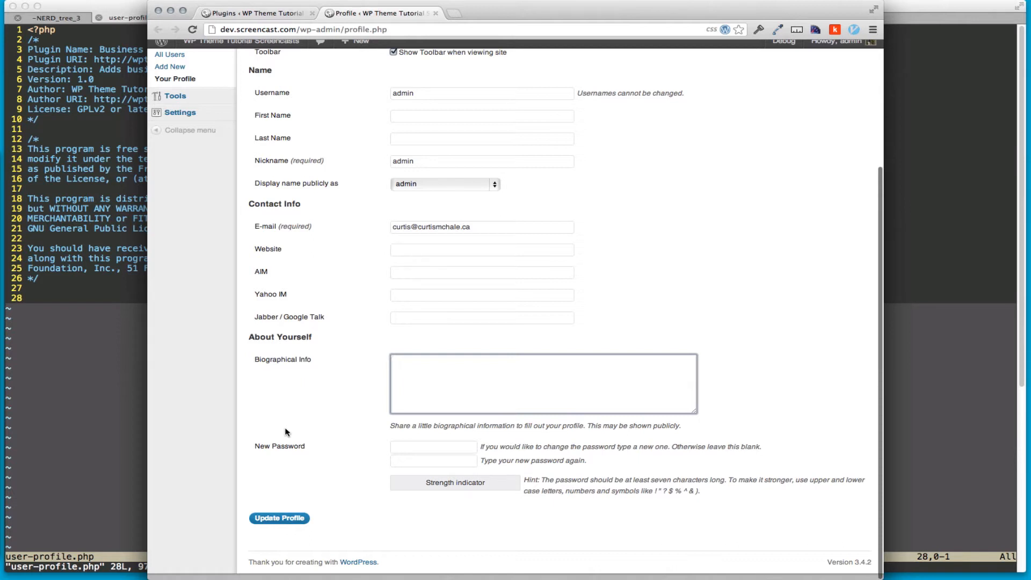
{"action": "mouse_move", "coordinate": [268, 502]}
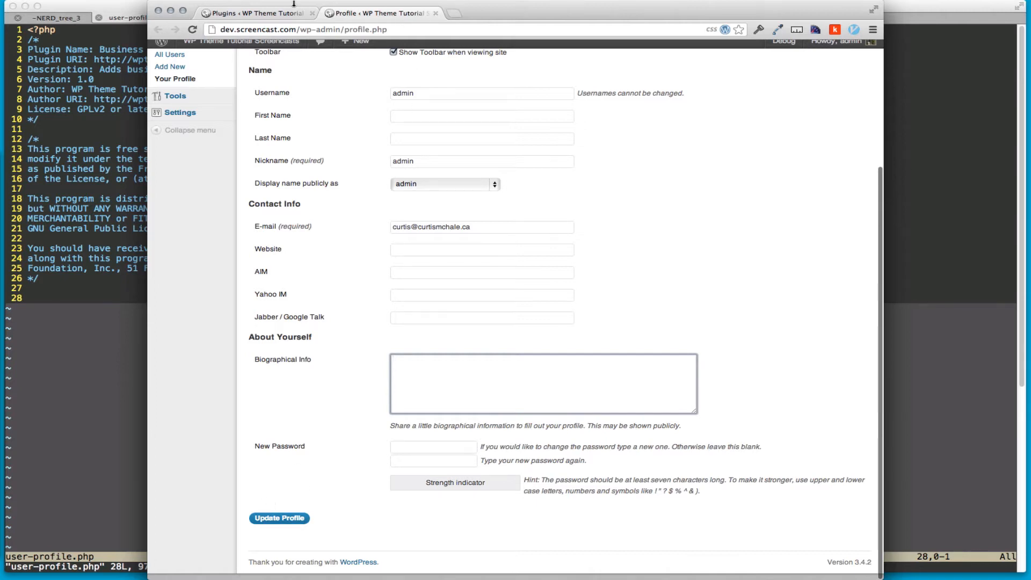
Activate the Business Phone plugin from Plugins and return to the Profile page.
{"action": "left_click", "coordinate": [257, 13]}
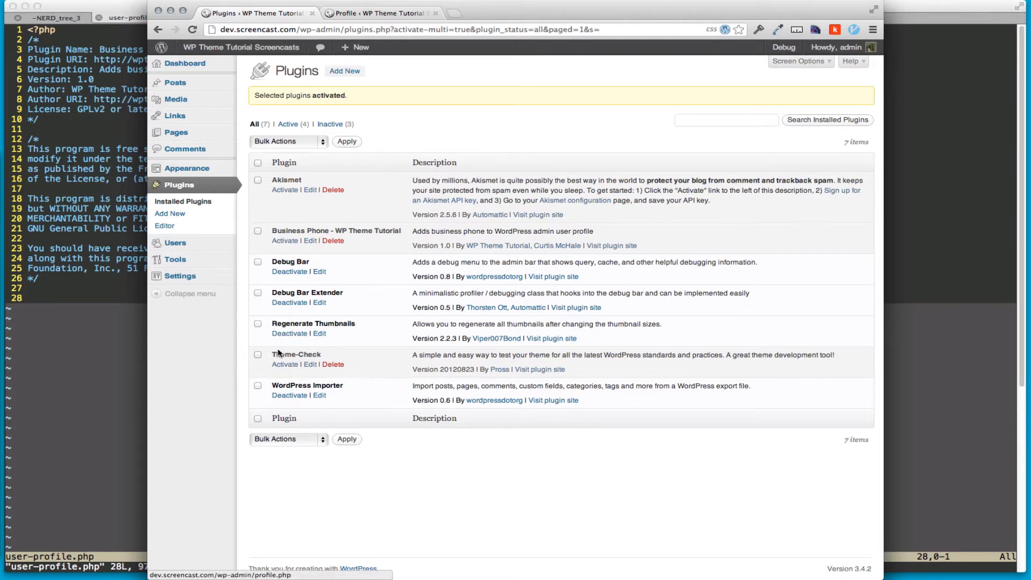
{"action": "mouse_move", "coordinate": [283, 239]}
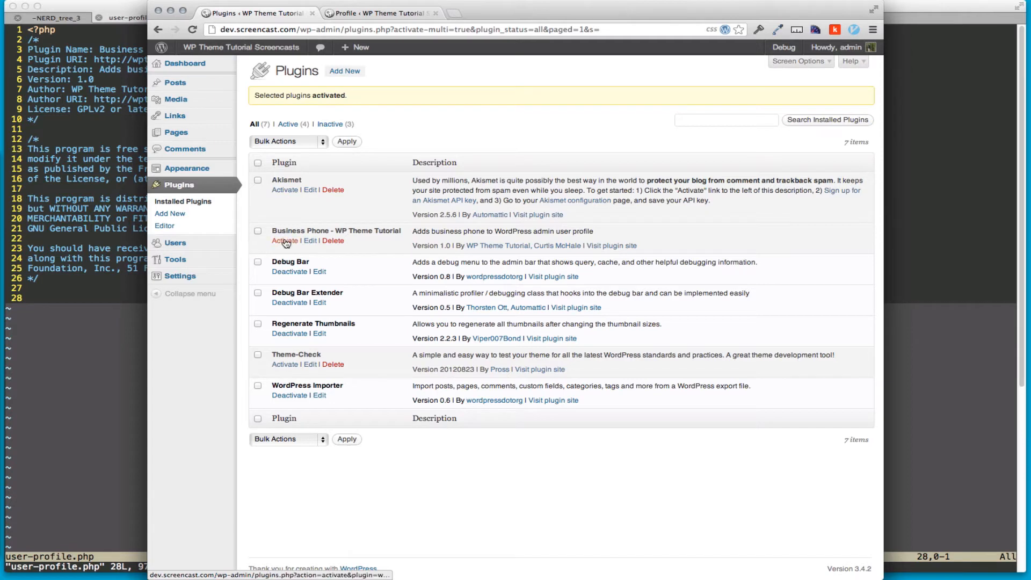
{"action": "left_click", "coordinate": [284, 239]}
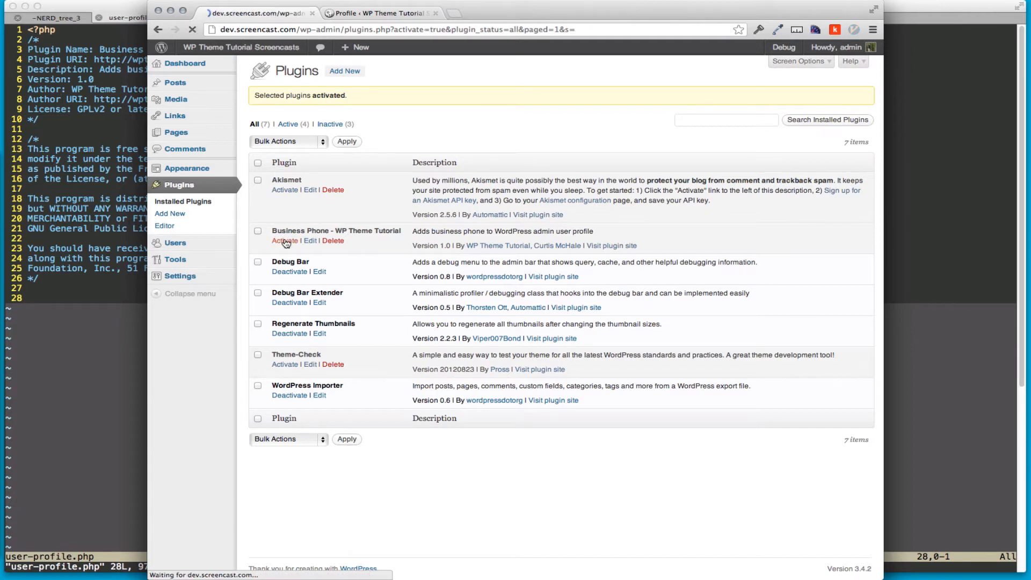
{"action": "left_click", "coordinate": [283, 240]}
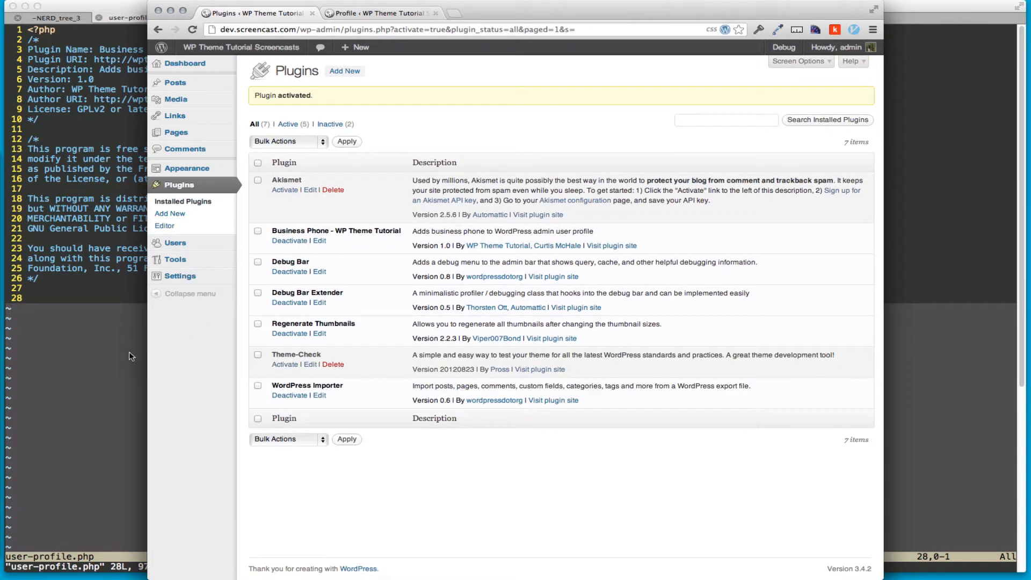
{"action": "left_click", "coordinate": [374, 12]}
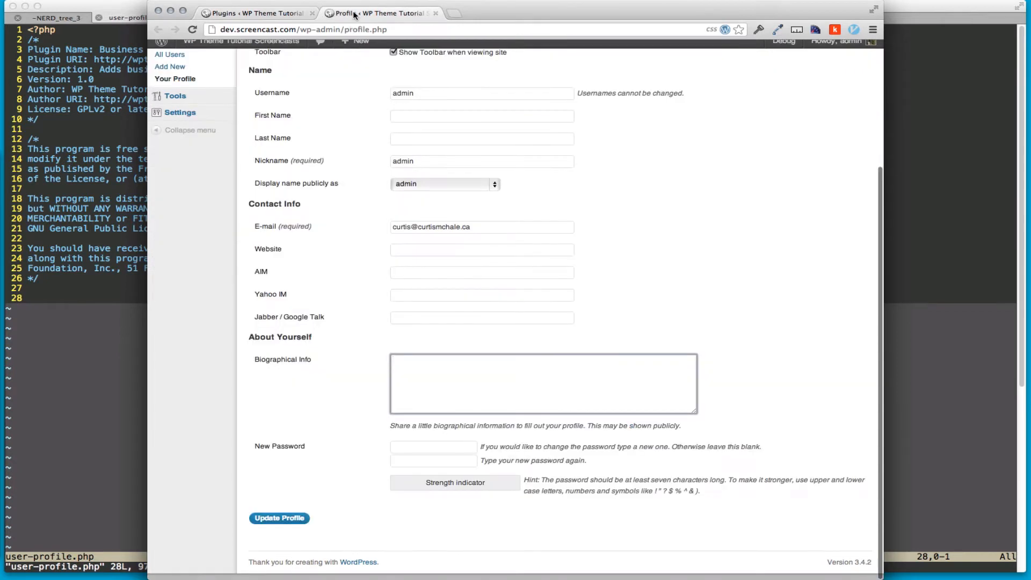
{"action": "scroll", "scroll_direction": "up", "scroll_amount": 3}
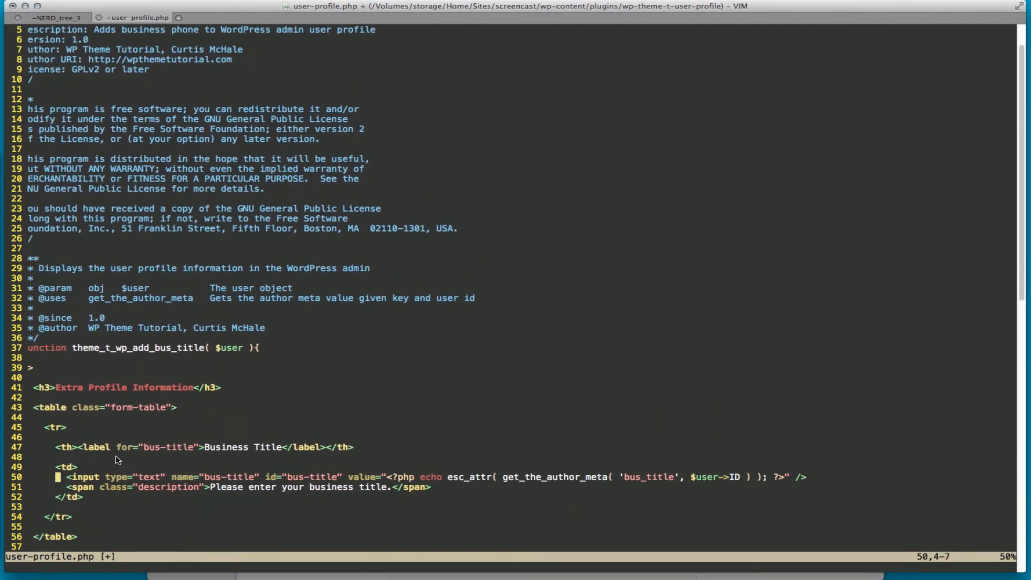
Add theme_t_wp_add_bus_title with its form-table markup and the show_user_profile and edit_user_profile hooks.
{"action": "scroll", "scroll_direction": "down", "scroll_amount": 3}
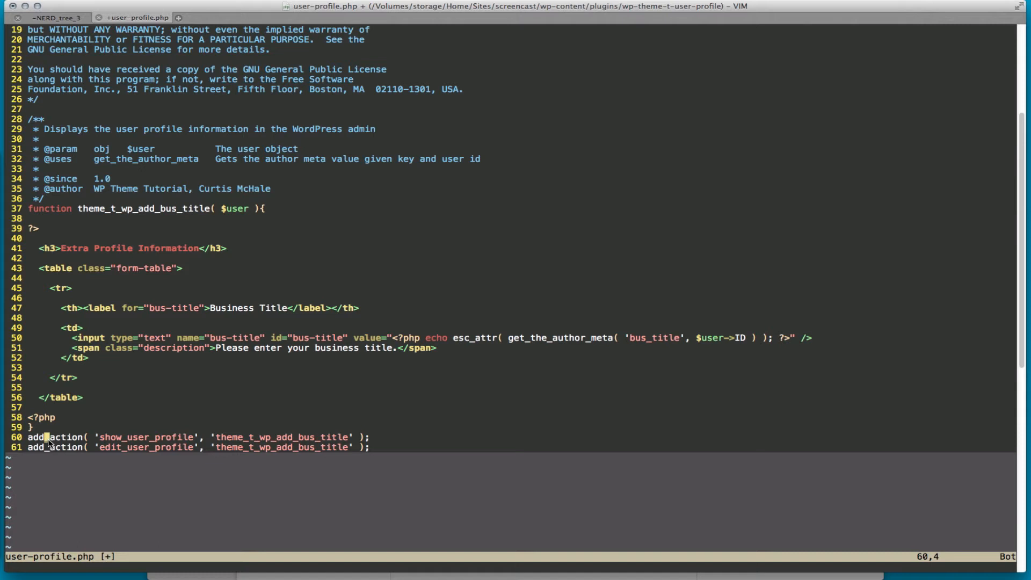
{"action": "mouse_move", "coordinate": [187, 311]}
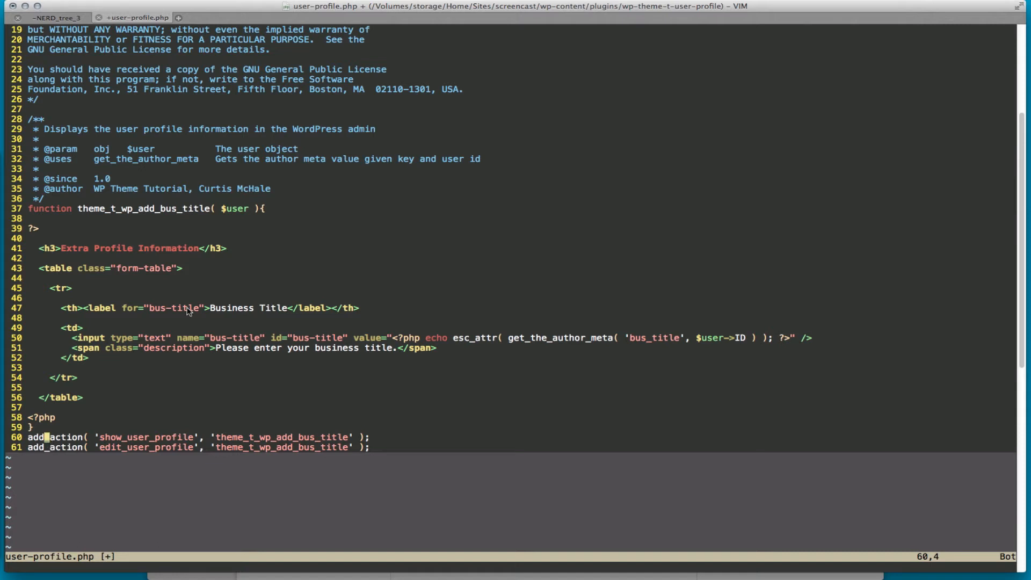
{"action": "mouse_move", "coordinate": [50, 256]}
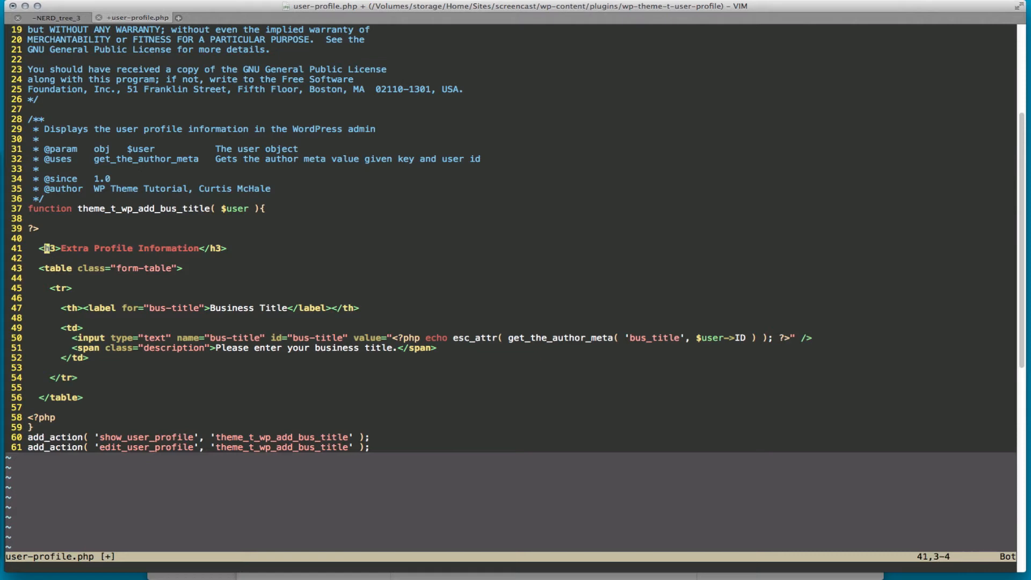
{"action": "key", "text": "j"}
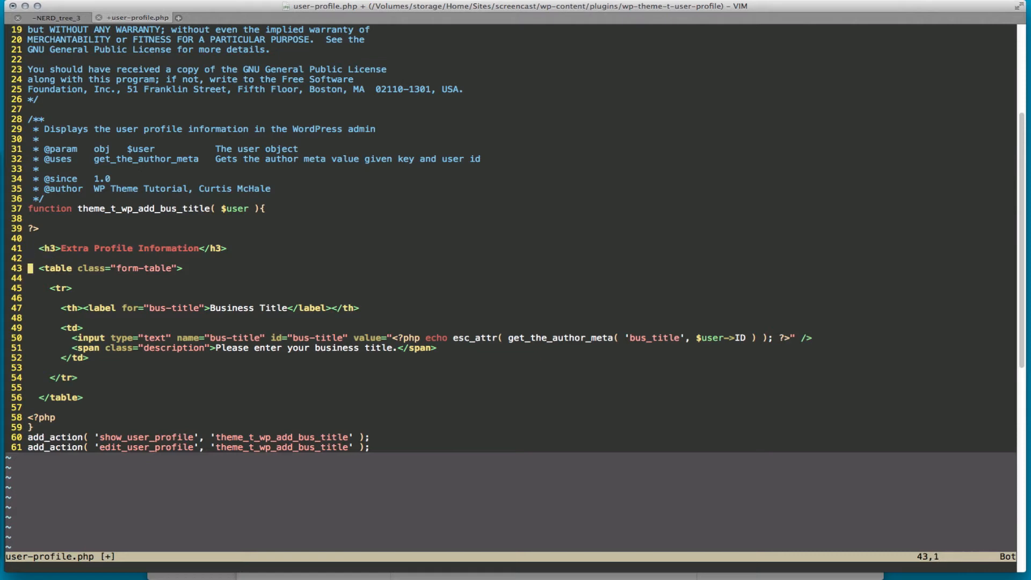
{"action": "key", "text": "j"}
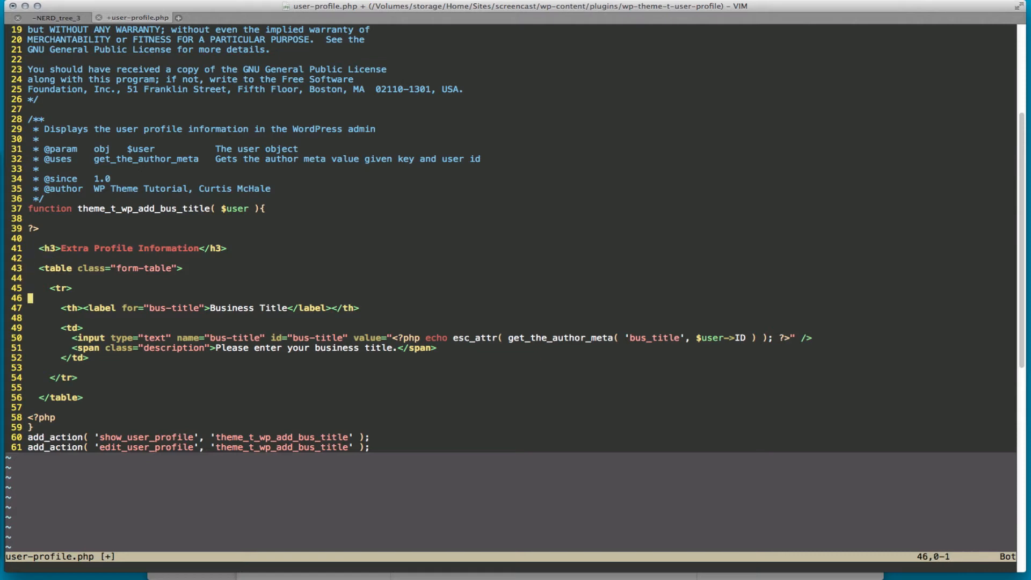
{"action": "key", "text": "j"}
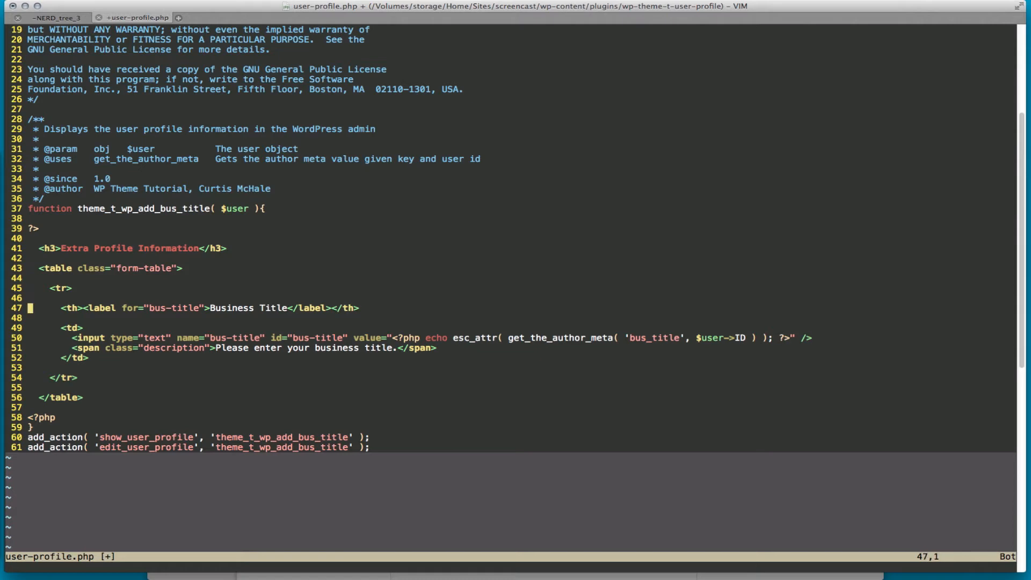
{"action": "key", "text": "j"}
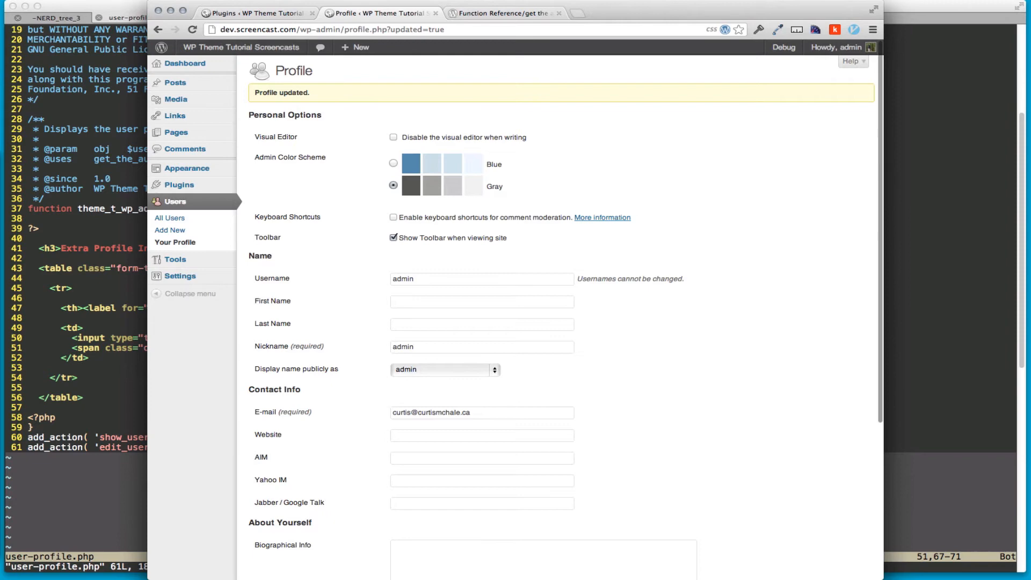
Enter test text 'asnoteuh' in Business Title and update the profile to see if it persists.
{"action": "scroll", "scroll_direction": "down", "scroll_amount": 3}
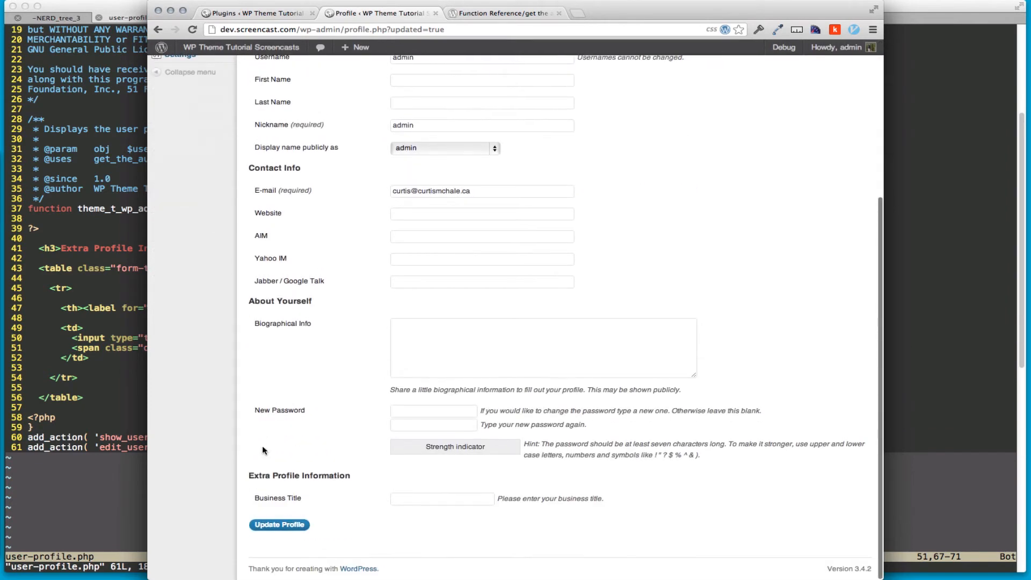
{"action": "type", "text": "asnoteuh"}
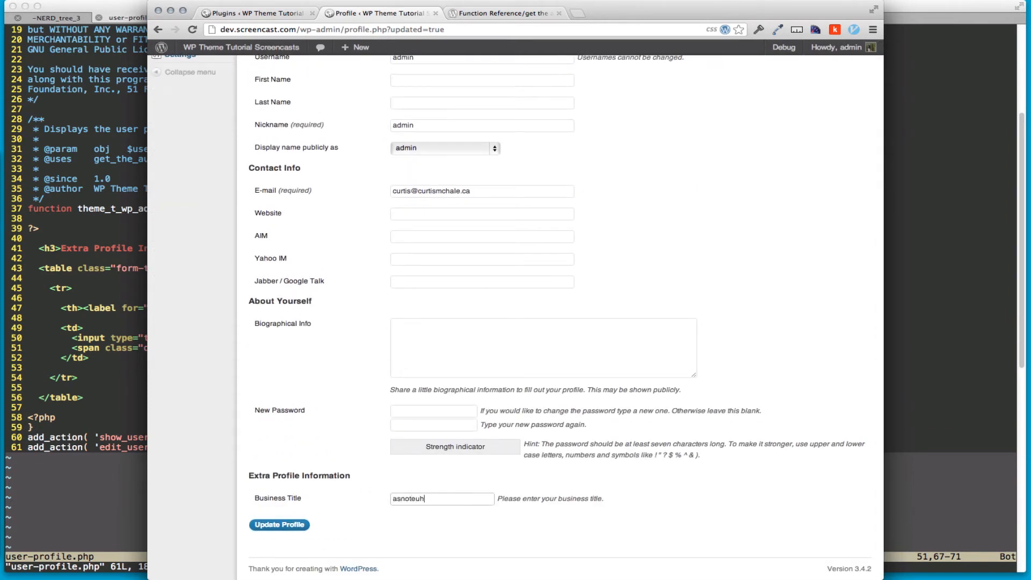
{"action": "left_click", "coordinate": [280, 526]}
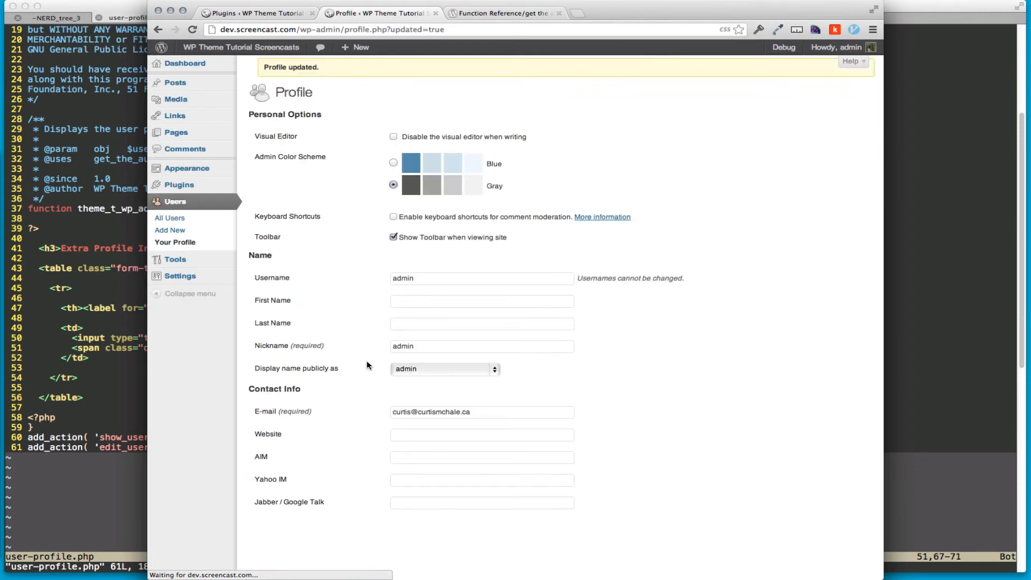
{"action": "scroll", "scroll_direction": "down", "scroll_amount": 3}
{"action": "type", "text": ":w"}
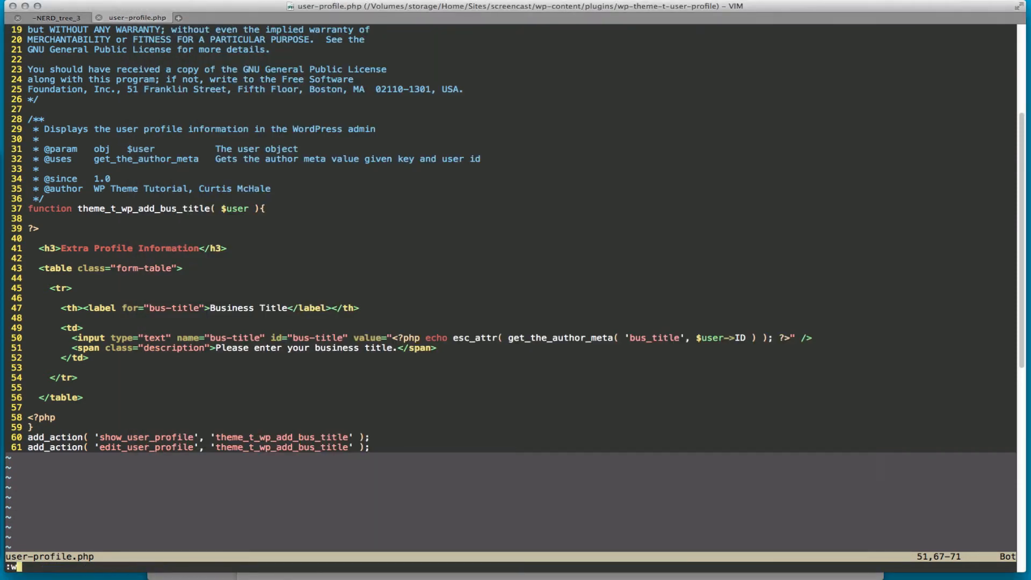
Write theme_t_wp_save_bus_title with current_user_can and update_user_meta, hooked to both profile-update actions.
{"action": "key", "text": "i"}
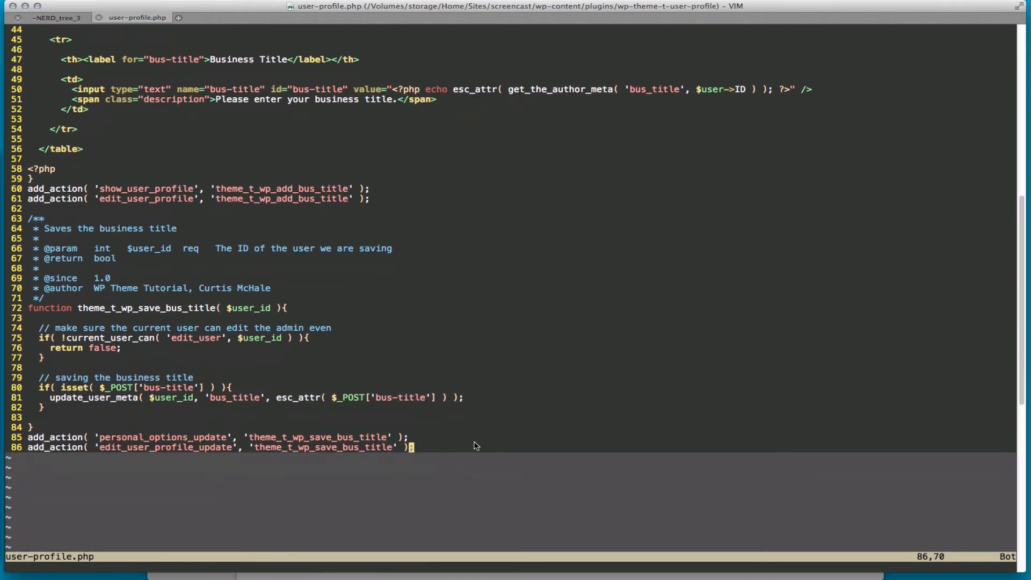
{"action": "mouse_move", "coordinate": [62, 344]}
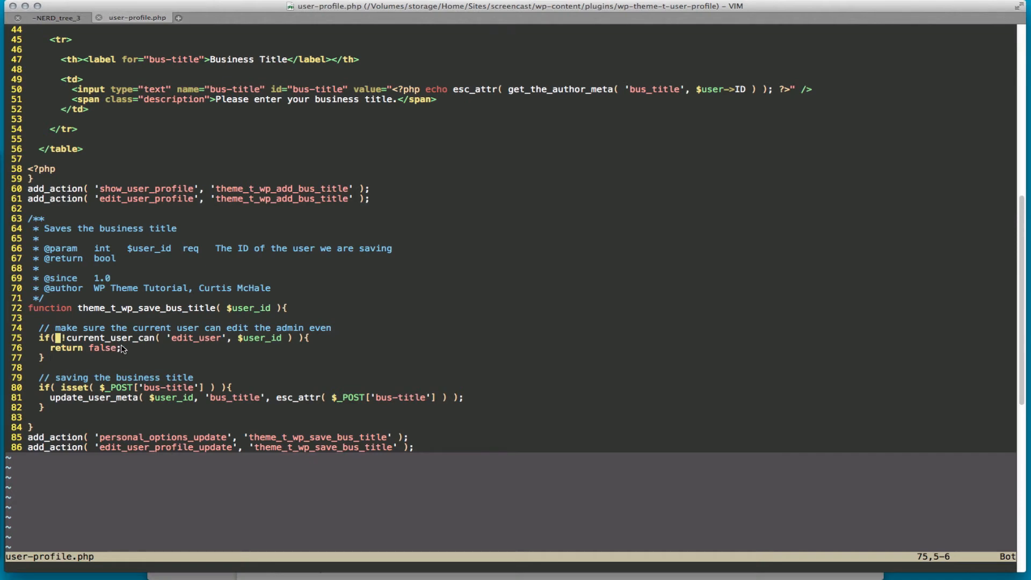
{"action": "mouse_move", "coordinate": [212, 343]}
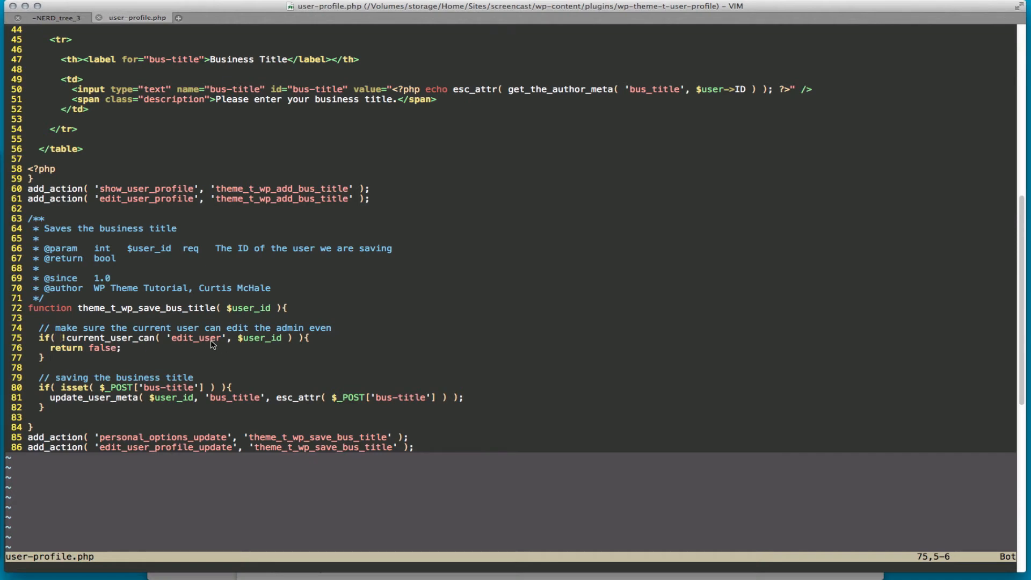
{"action": "mouse_move", "coordinate": [275, 347]}
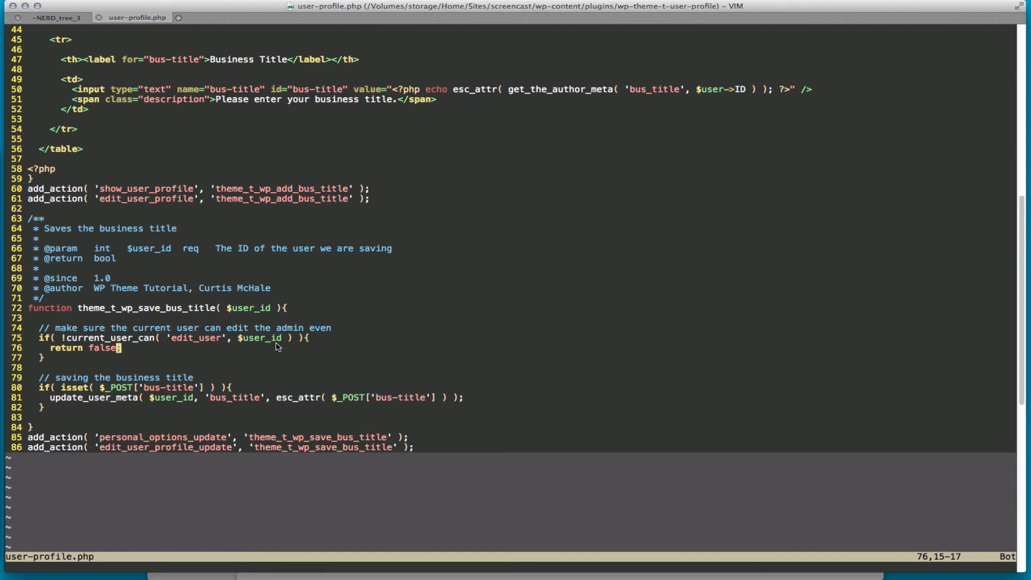
{"action": "mouse_move", "coordinate": [111, 357]}
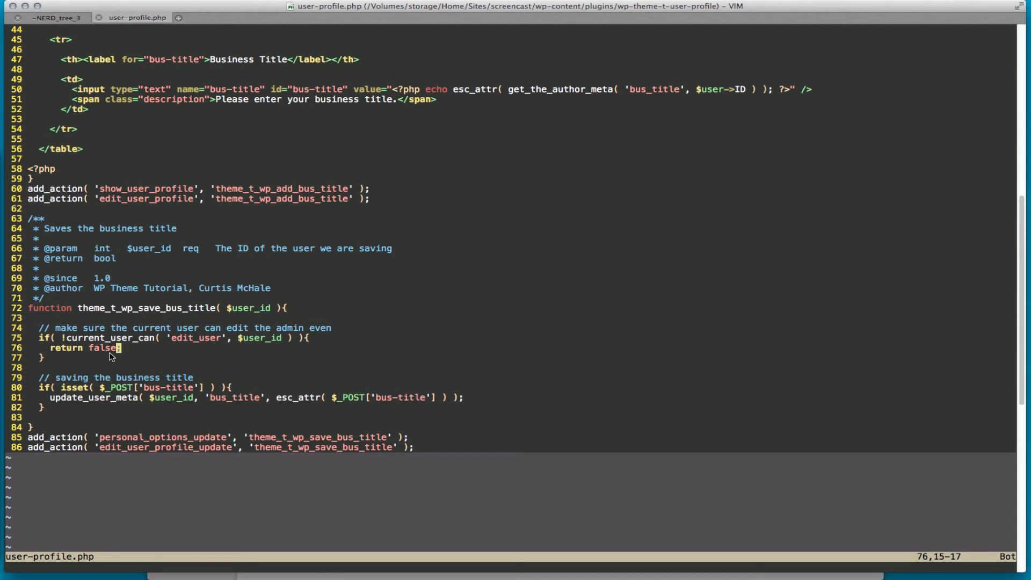
{"action": "scroll", "scroll_direction": "down", "scroll_amount": 3}
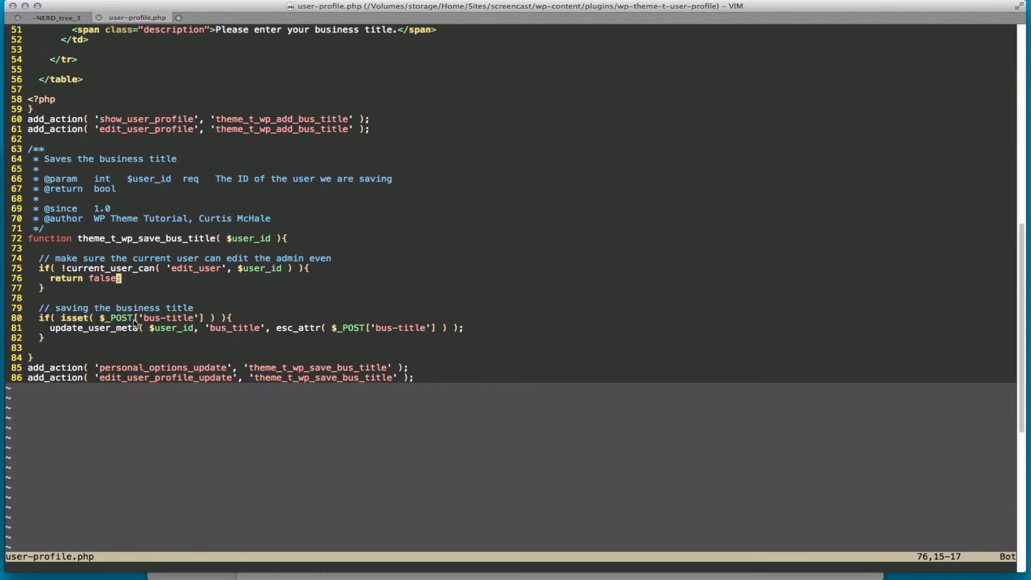
{"action": "scroll", "scroll_direction": "up", "scroll_amount": 3}
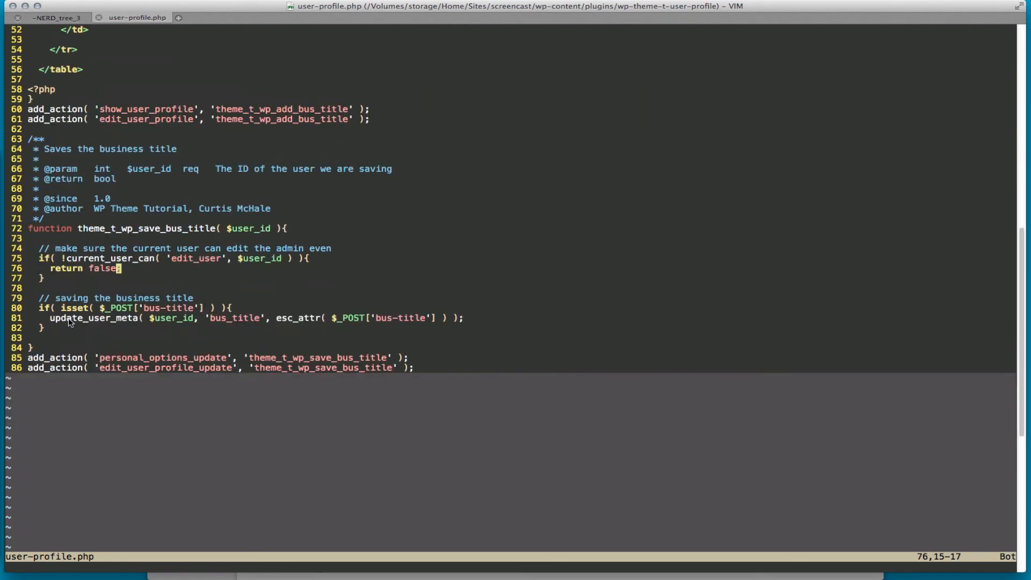
{"action": "mouse_move", "coordinate": [187, 329]}
{"action": "type", "text": ";"}
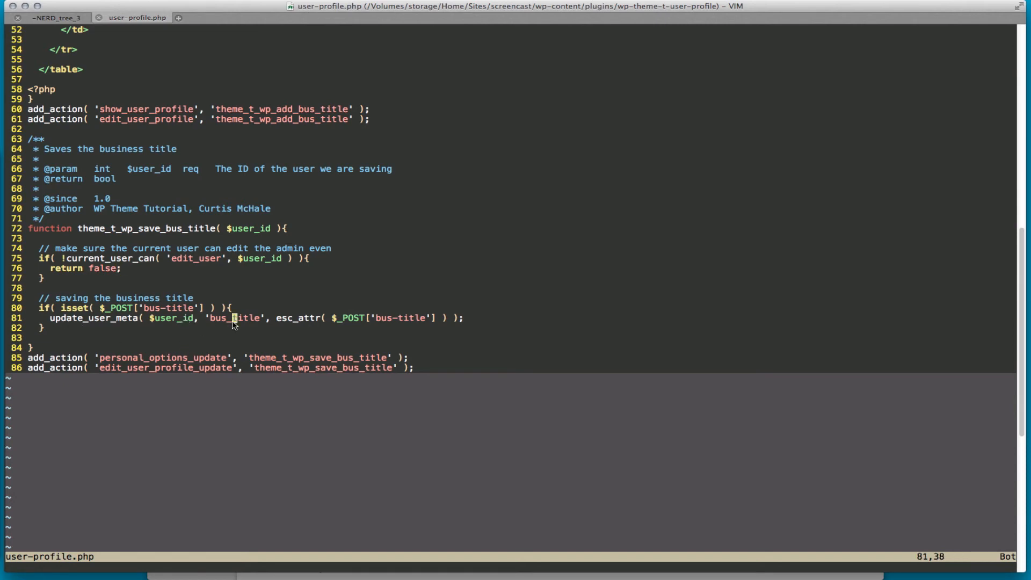
{"action": "mouse_move", "coordinate": [294, 328]}
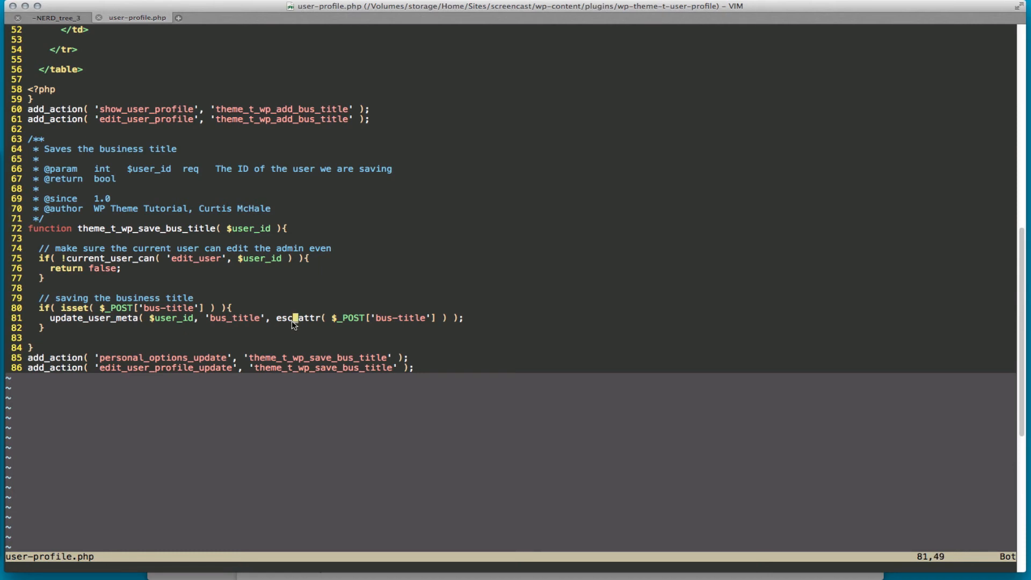
{"action": "mouse_move", "coordinate": [351, 326]}
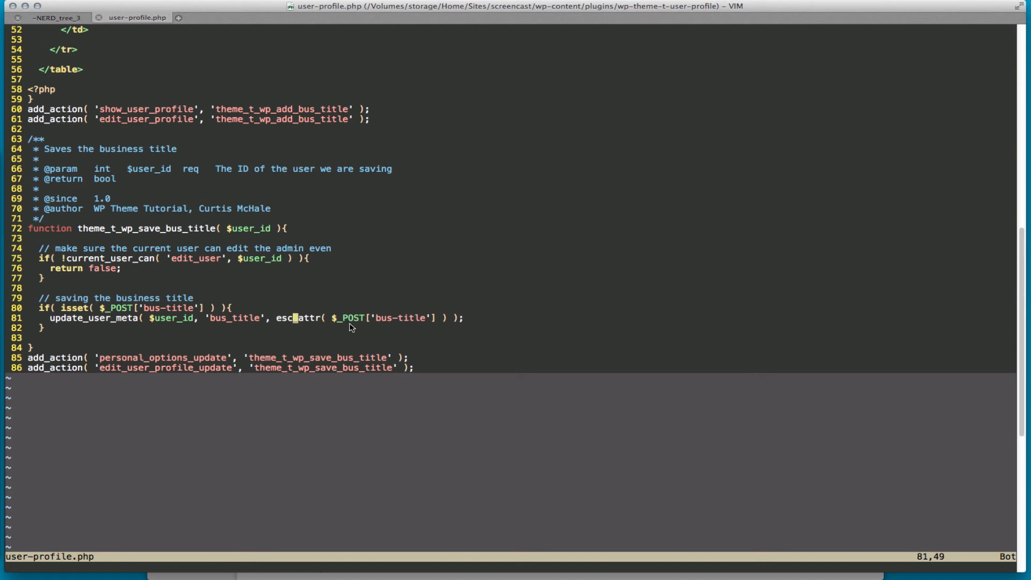
{"action": "mouse_move", "coordinate": [62, 362]}
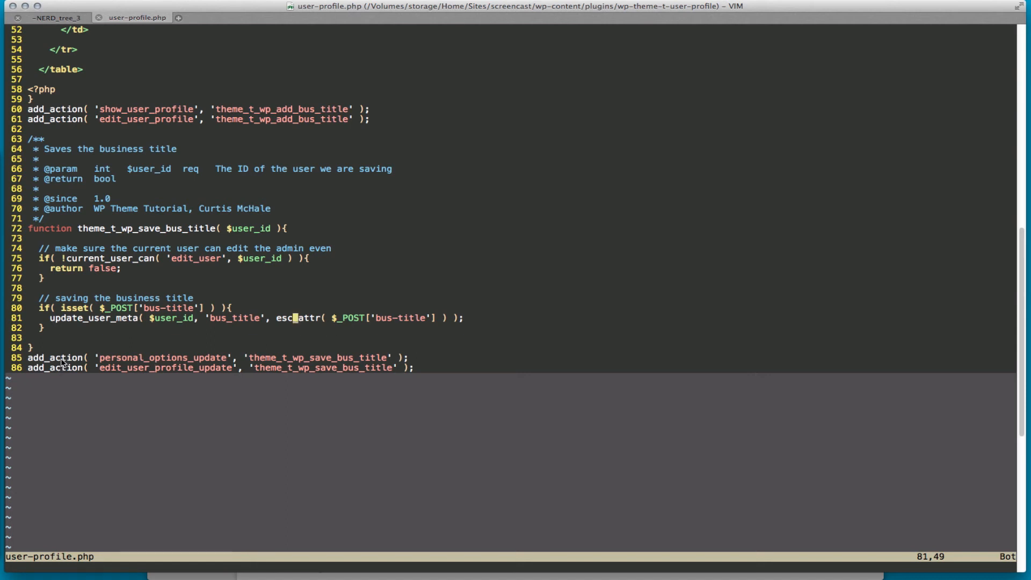
{"action": "mouse_move", "coordinate": [62, 405]}
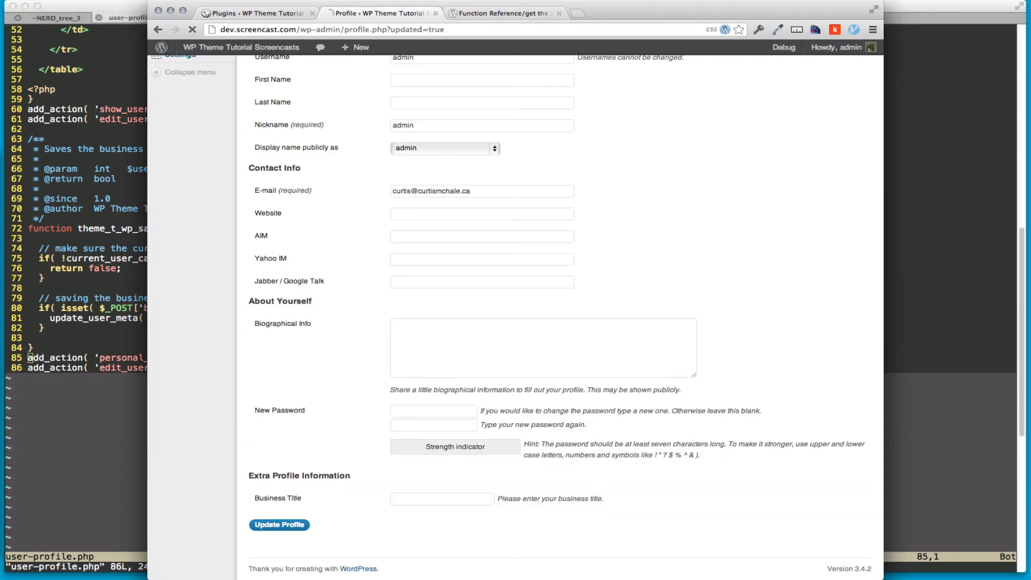
Set Business Title to 'Cheese Salesman', update the profile and confirm the value remains.
{"action": "left_click", "coordinate": [192, 29]}
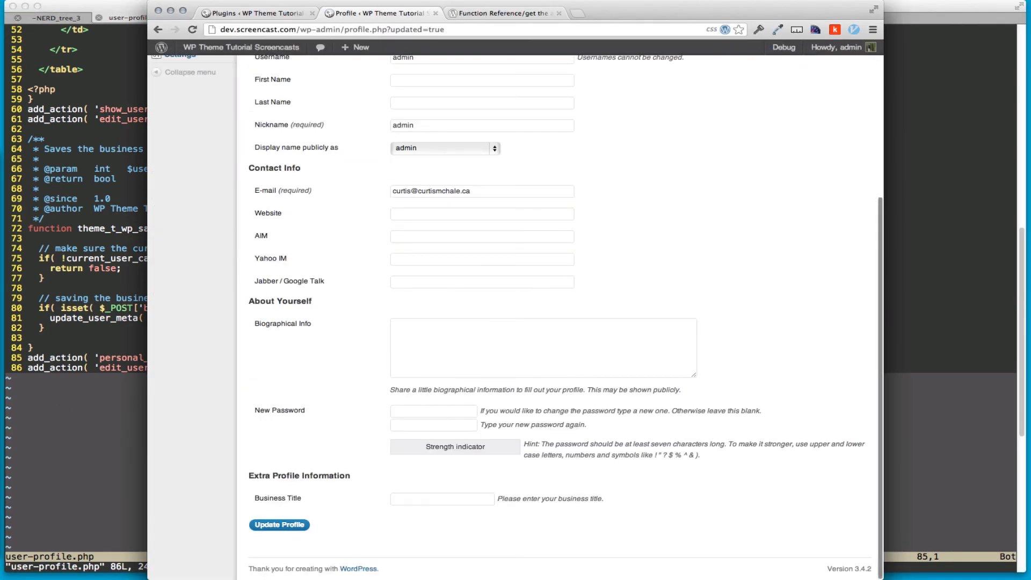
{"action": "type", "text": "Che"}
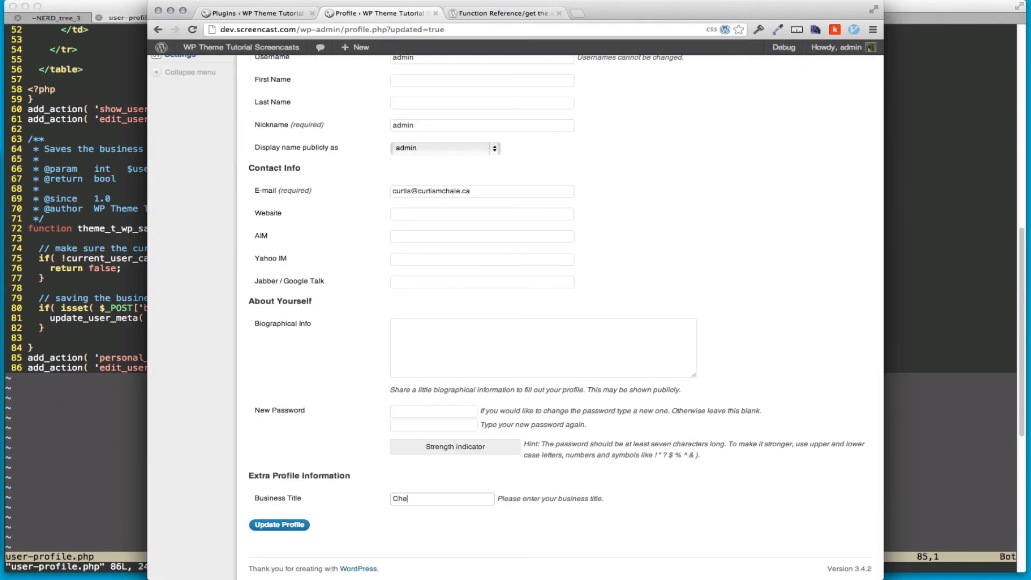
{"action": "type", "text": "ese Sal"}
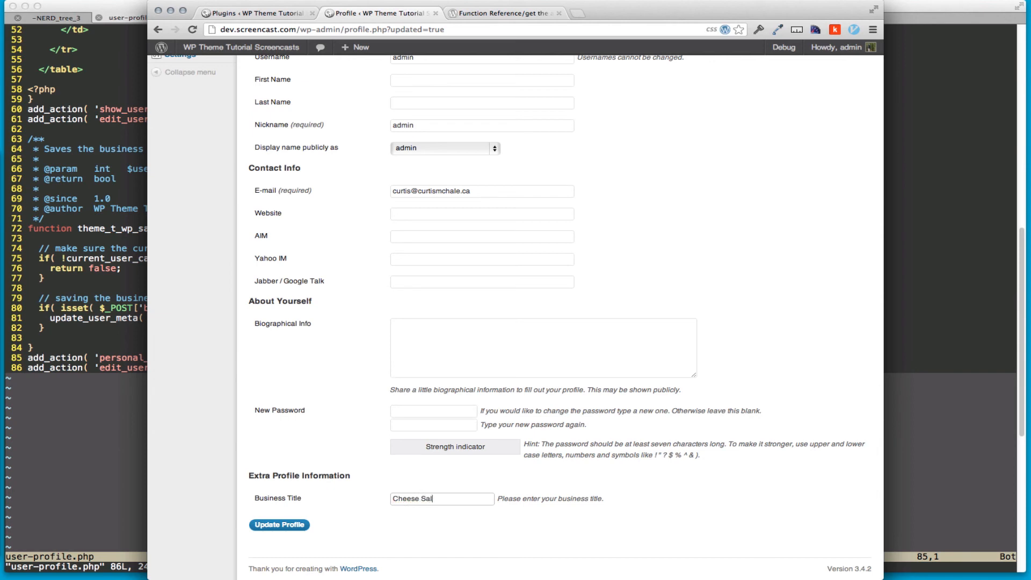
{"action": "type", "text": "esman"}
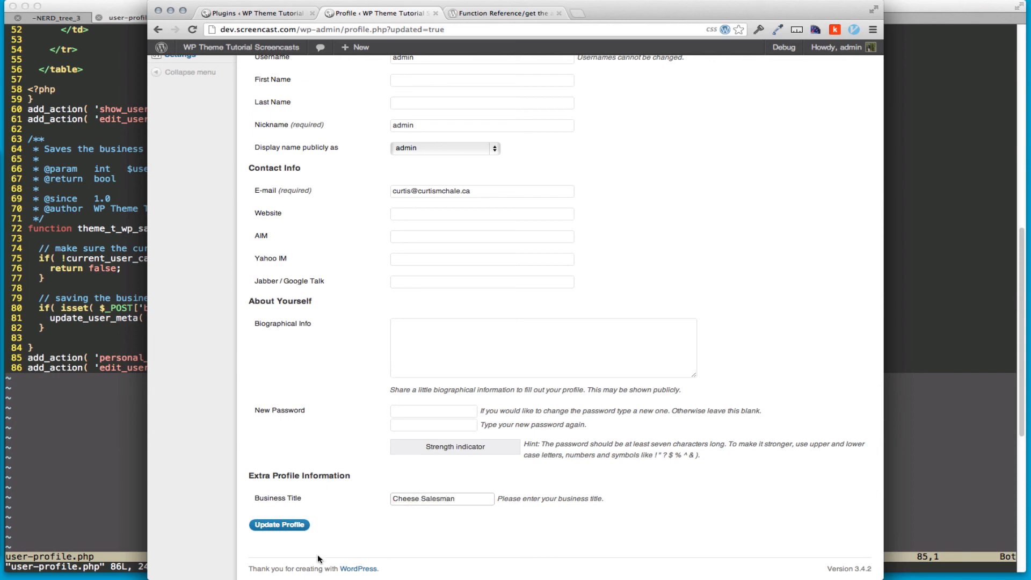
{"action": "left_click", "coordinate": [279, 525]}
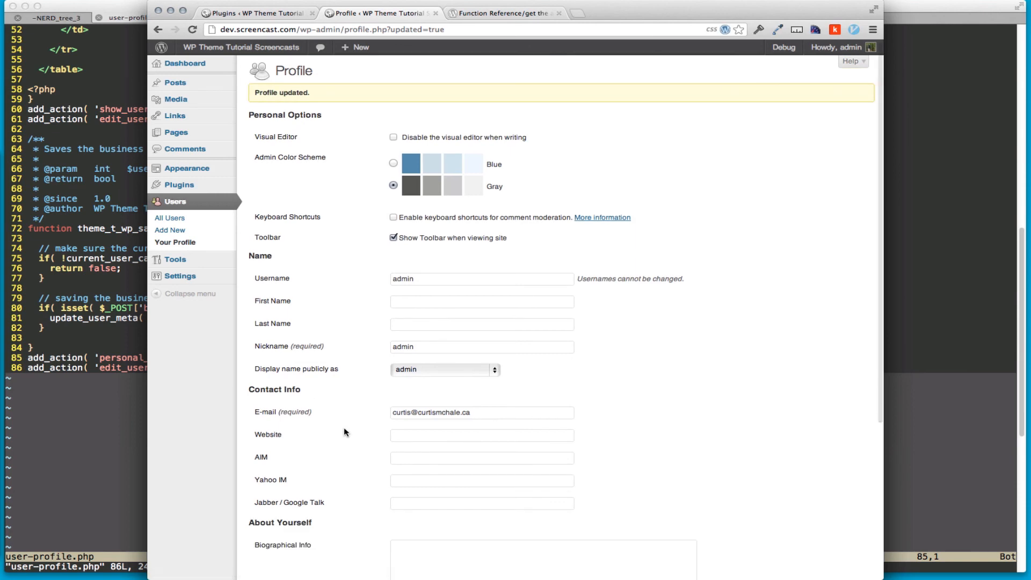
{"action": "scroll", "scroll_direction": "down", "scroll_amount": 3}
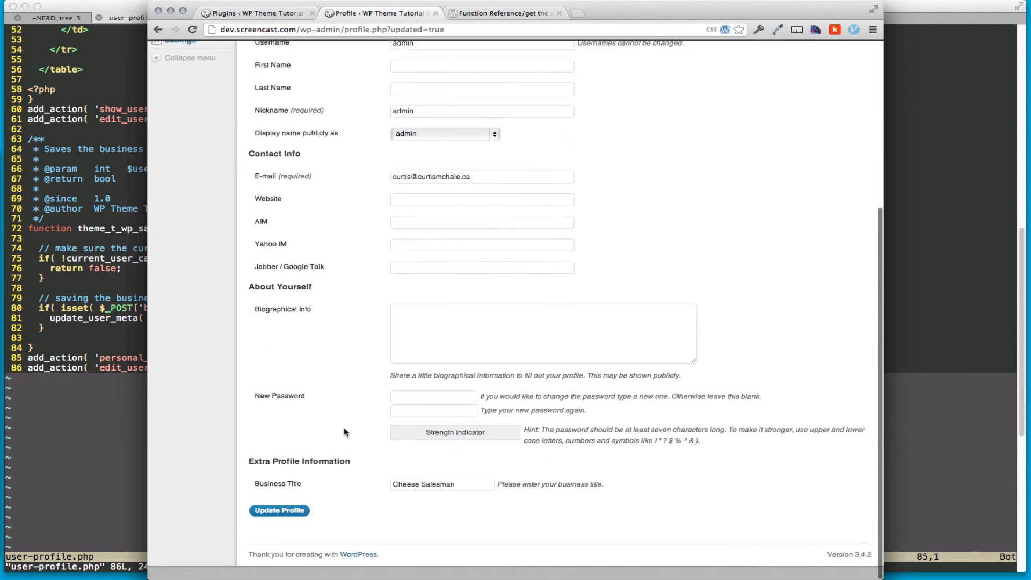
{"action": "scroll", "scroll_direction": "up", "scroll_amount": 3}
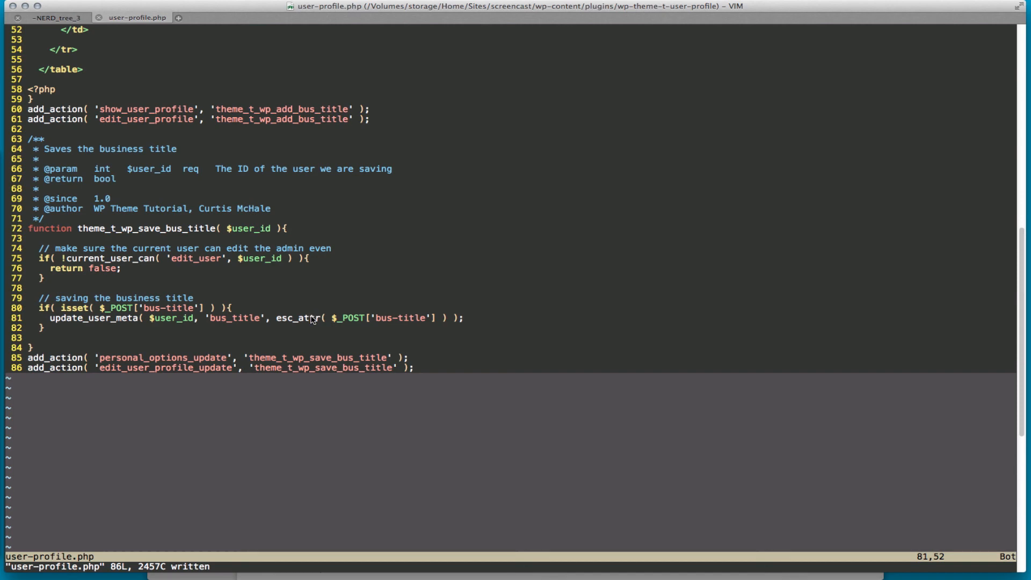
Select the Business Title <tr> block (lines 45–54) in linewise visual mode.
{"action": "scroll", "scroll_direction": "up", "scroll_amount": 3}
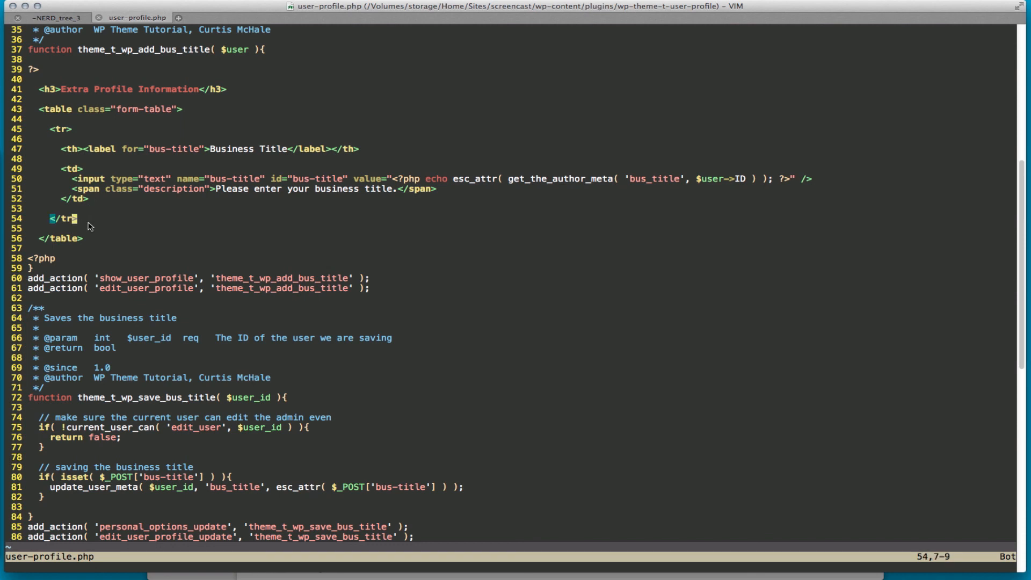
{"action": "key", "text": "V"}
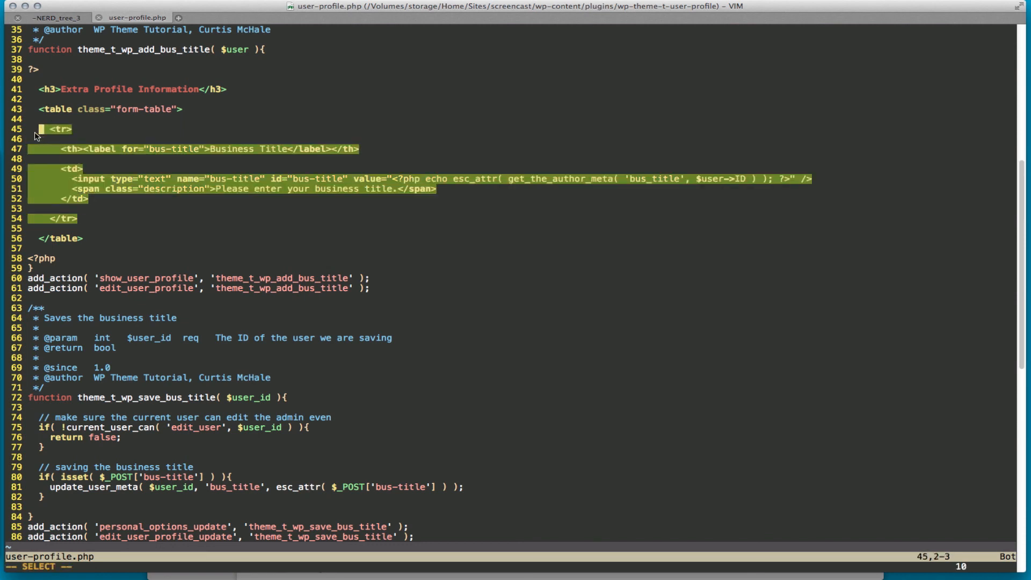